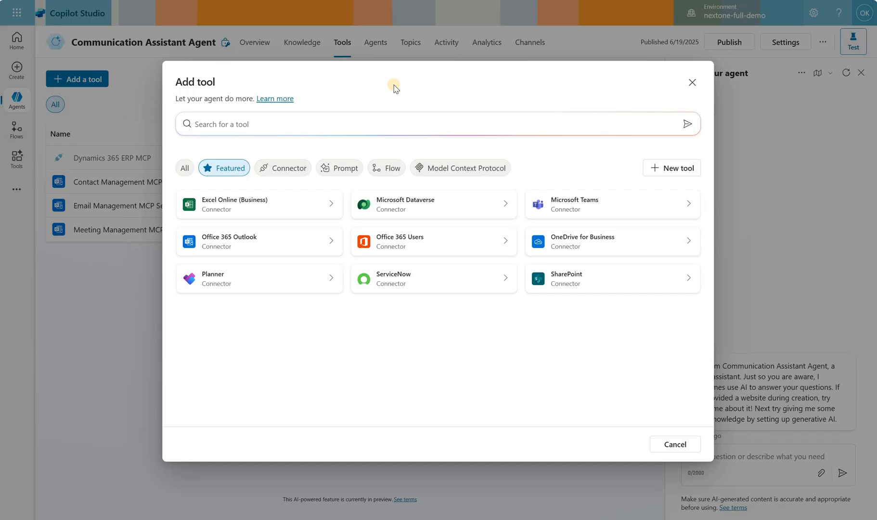
Step: Dismiss the Add tool catalog to return to the Communication Assistant Agent overview
left_click(461, 167)
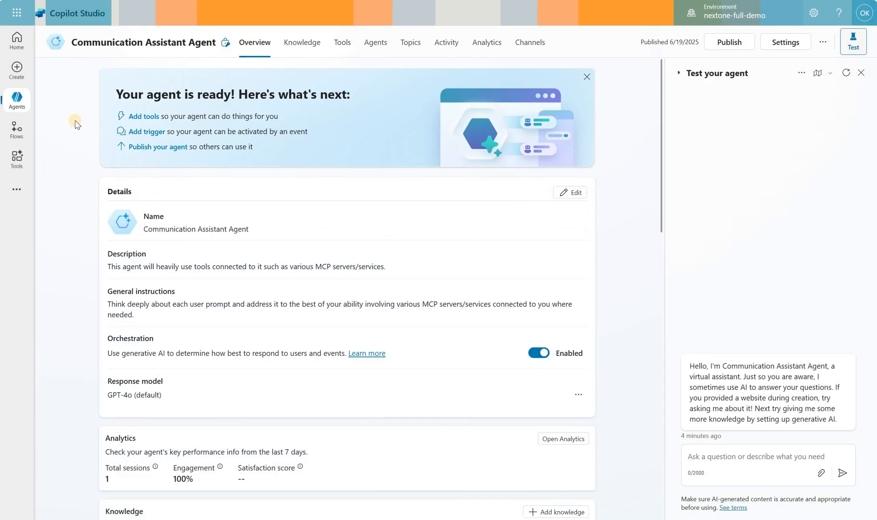
mouse_move(82, 305)
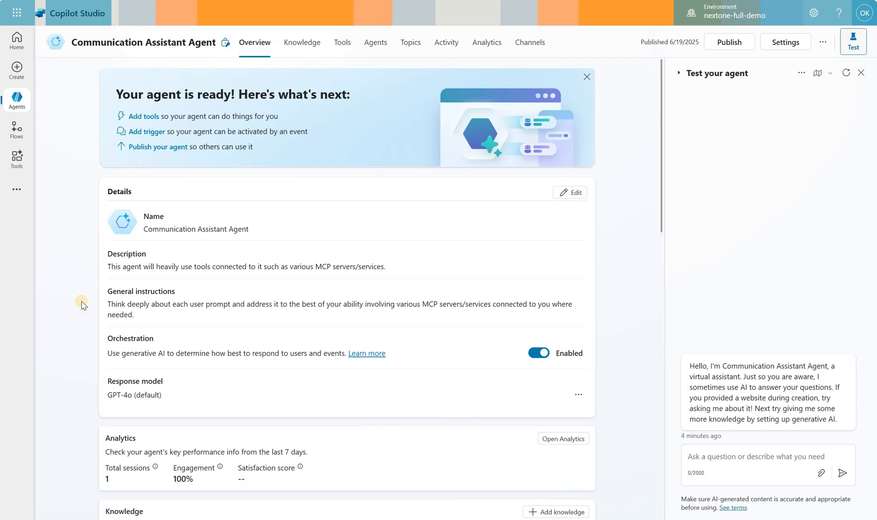
Step: Review the connected agents, then list the nine system topics
left_click(375, 42)
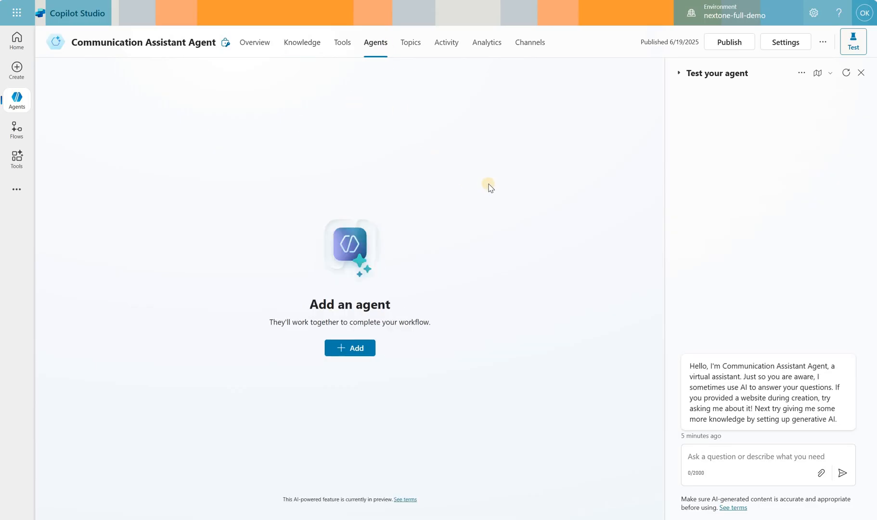
mouse_move(427, 60)
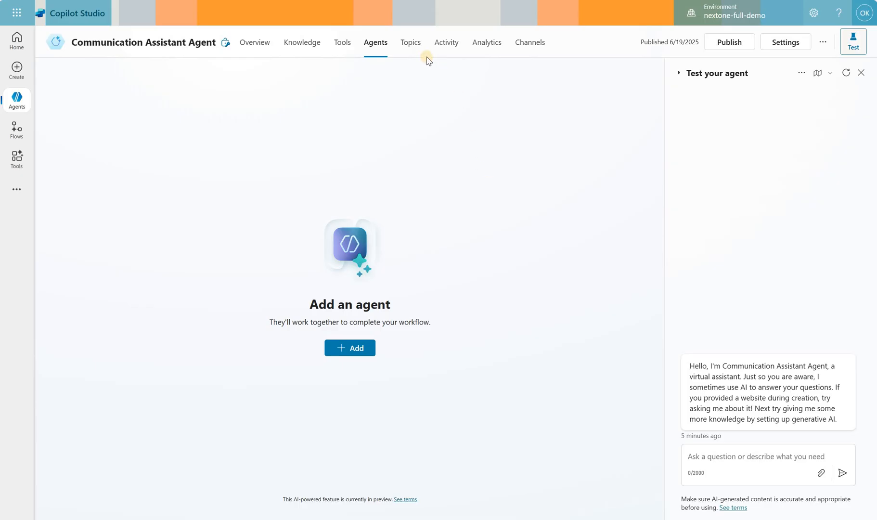
left_click(410, 42)
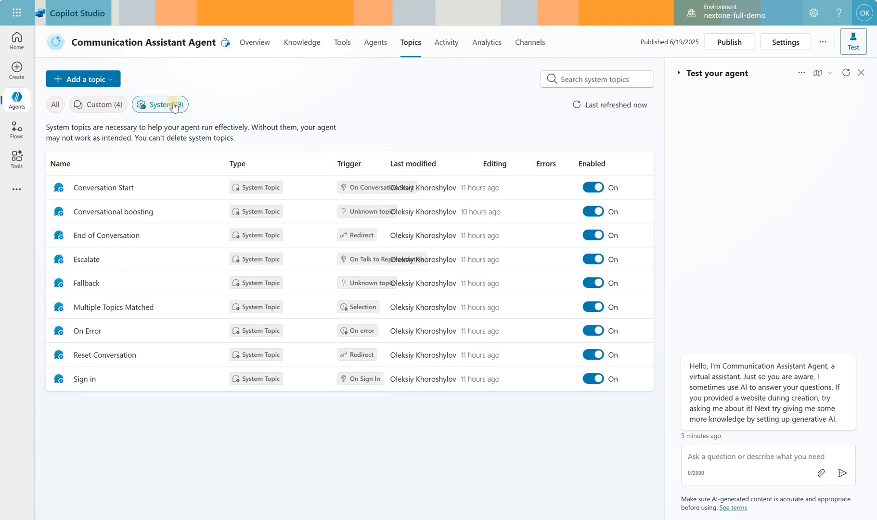
Step: Correct the Email Management MCP Server description to 'Always send a confirmation' and save it
left_click(342, 43)
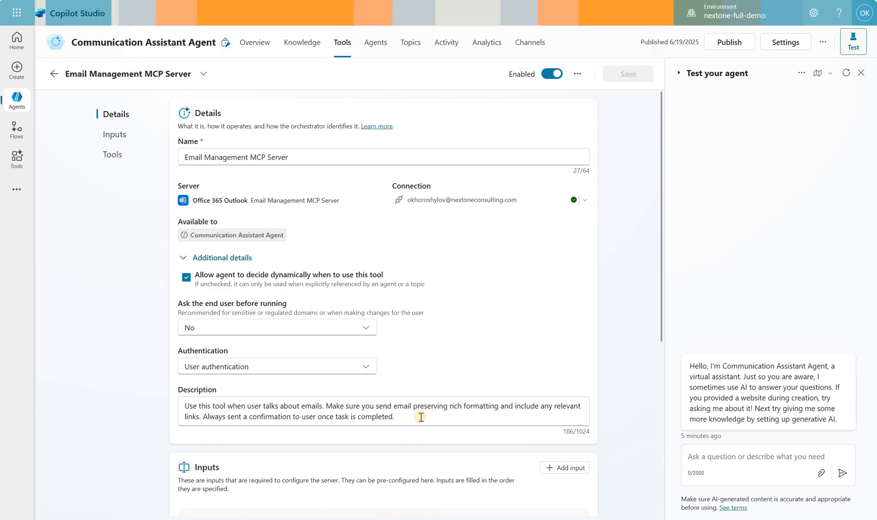
type("send")
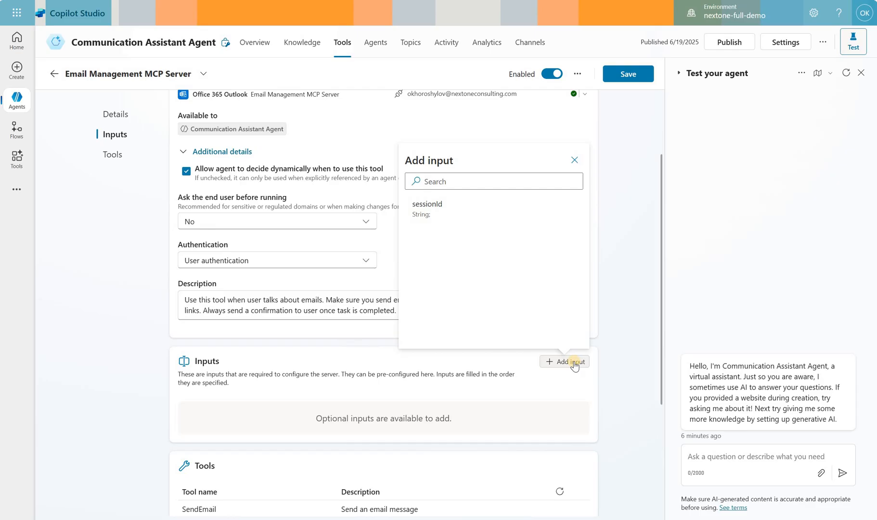
left_click(627, 73)
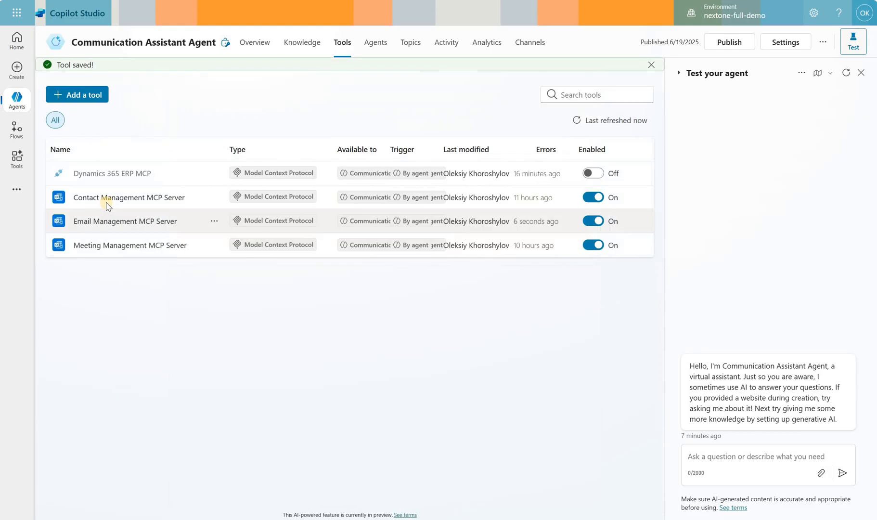
Step: Review the tools provided by the Contact Management MCP Server
left_click(129, 198)
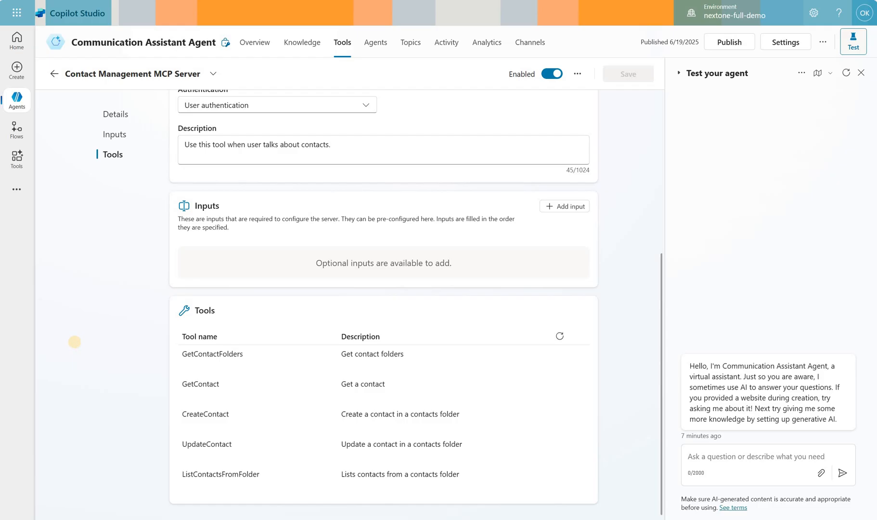
left_click(54, 73)
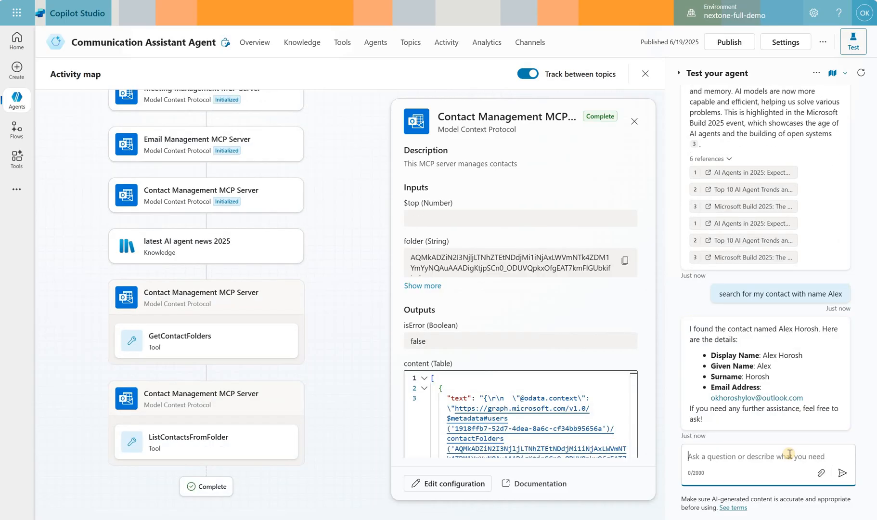
Step: Ask the test agent to send an email with a 'send w…' request
type("send wi")
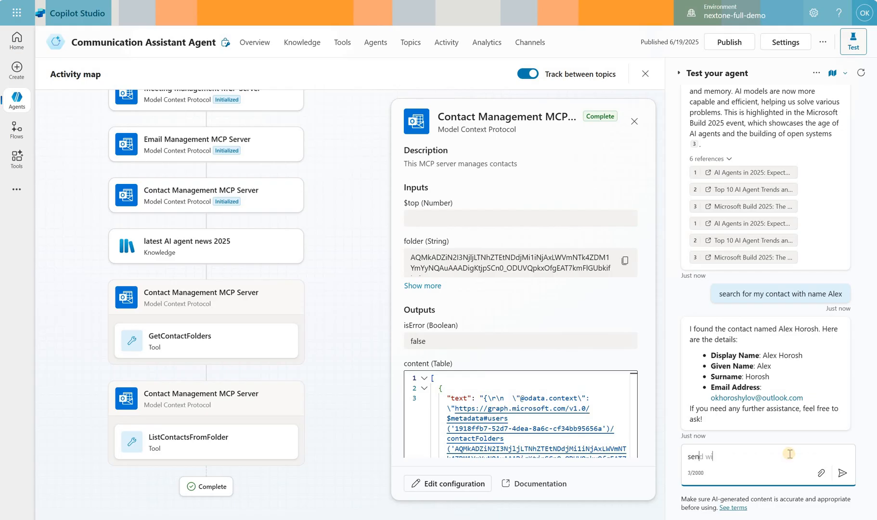
left_click(842, 473)
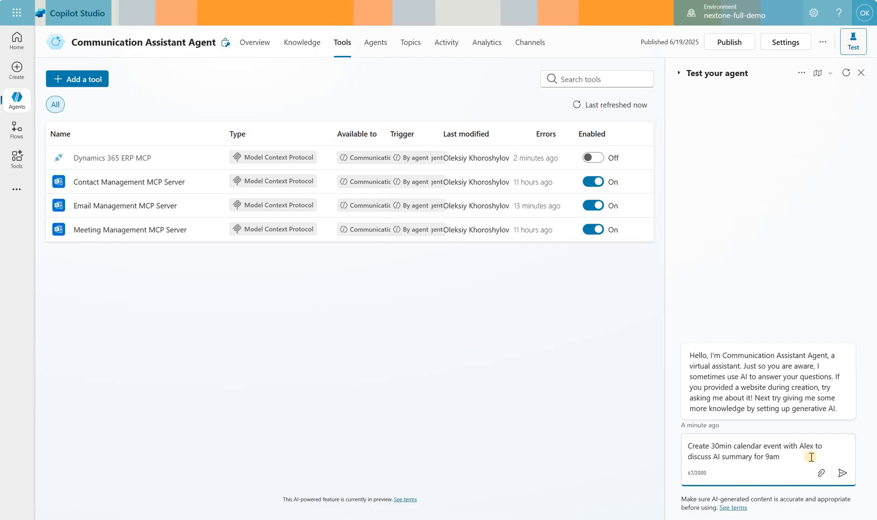
Step: Request a 30-minute 9am calendar event with Alex to discuss the AI summary
left_click(843, 473)
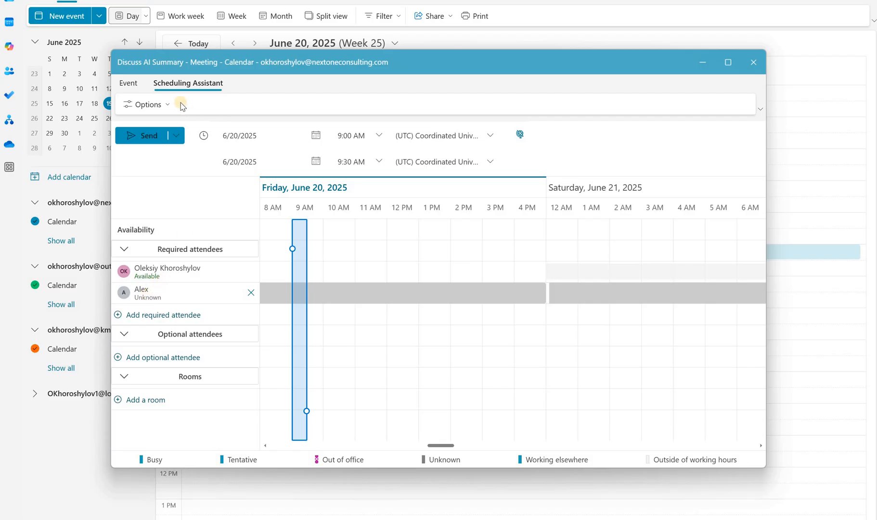
Step: Check the Discuss AI Summary meeting's 9:00–9:30 AM slot in Scheduling Assistant
left_click(128, 83)
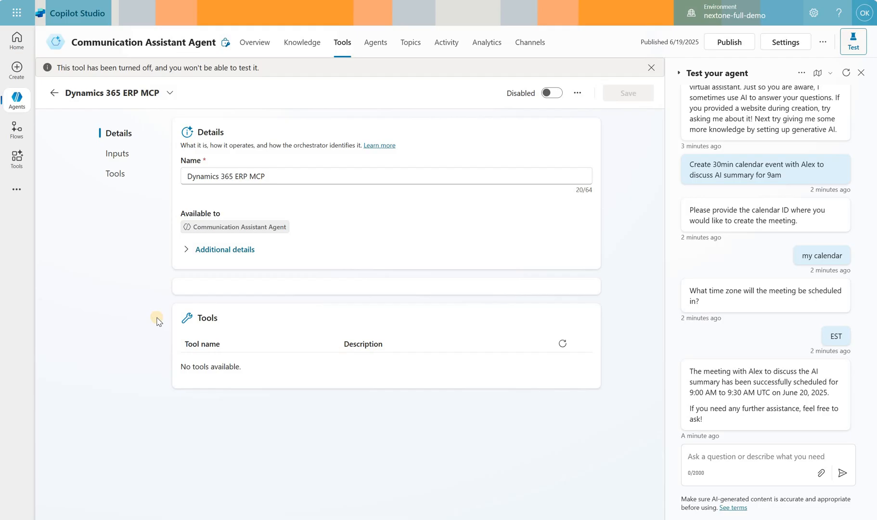
Step: Expand the Dynamics 365 ERP MCP tool's additional details and switch it to Enabled
left_click(224, 249)
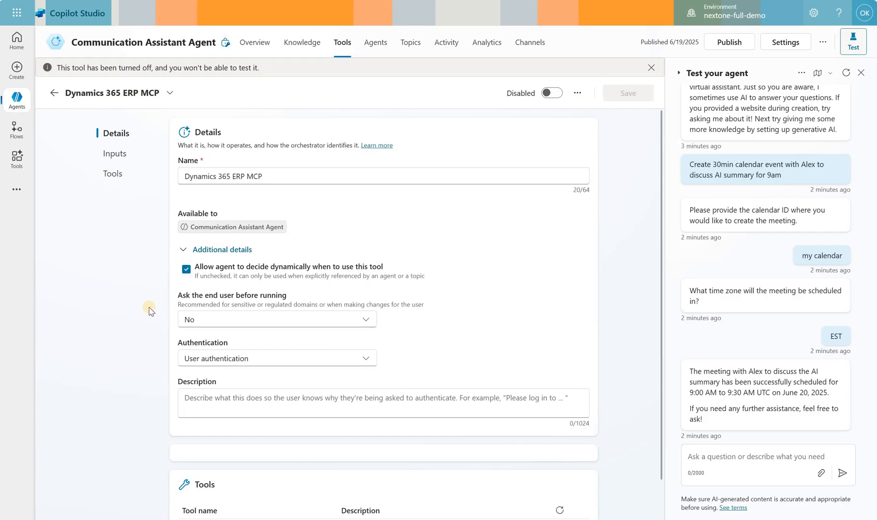
left_click(550, 93)
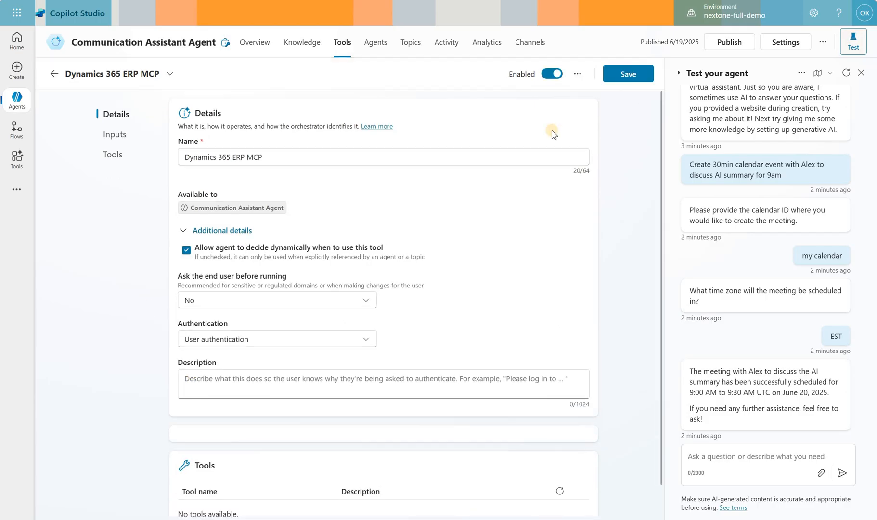
Step: Save the ERP tool, send 'create new vendor' and get a ConnectorOperationNotFound error
left_click(54, 73)
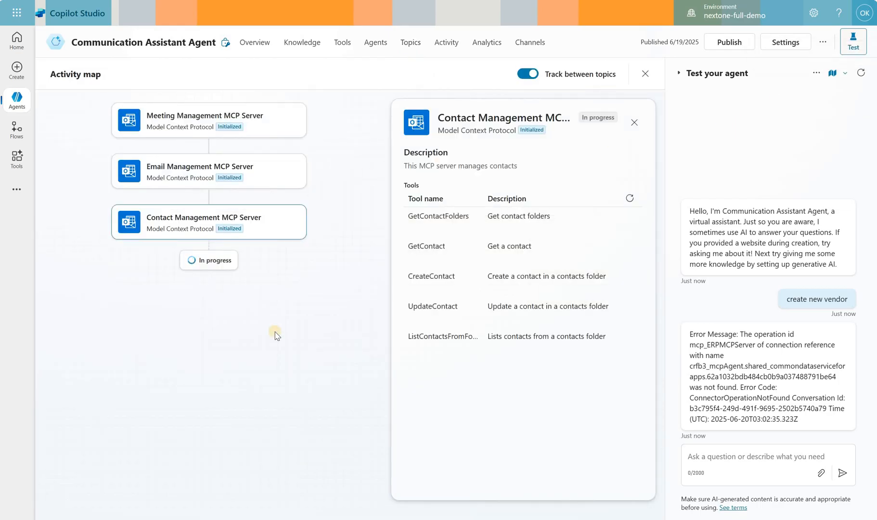
left_click(375, 42)
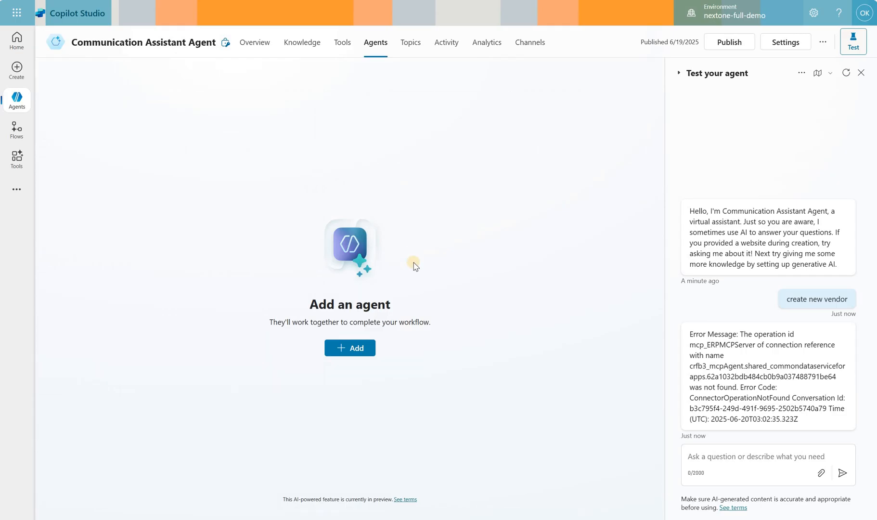